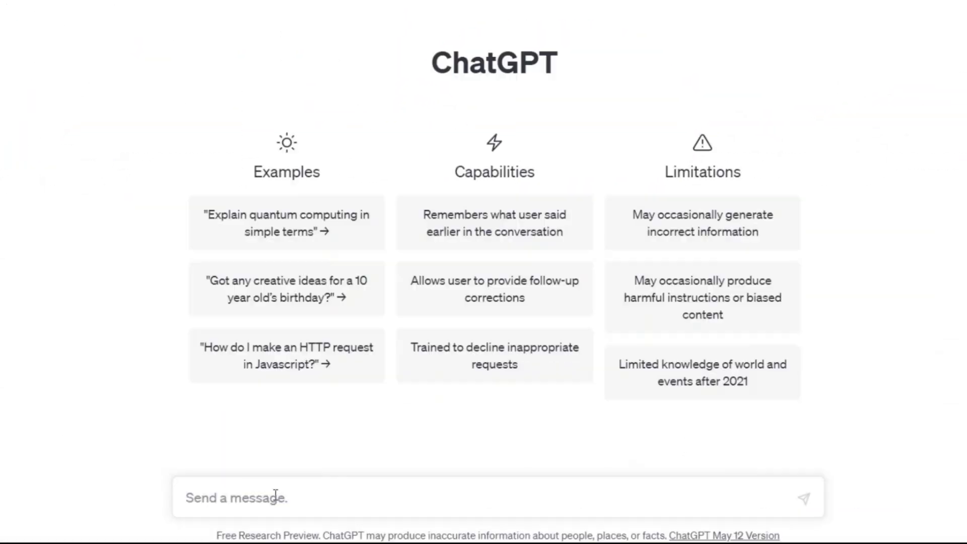
# Ask ChatGPT for 5 delicious grilled foods, then request full recipes for them.
pyautogui.write('5 delicious and fr')
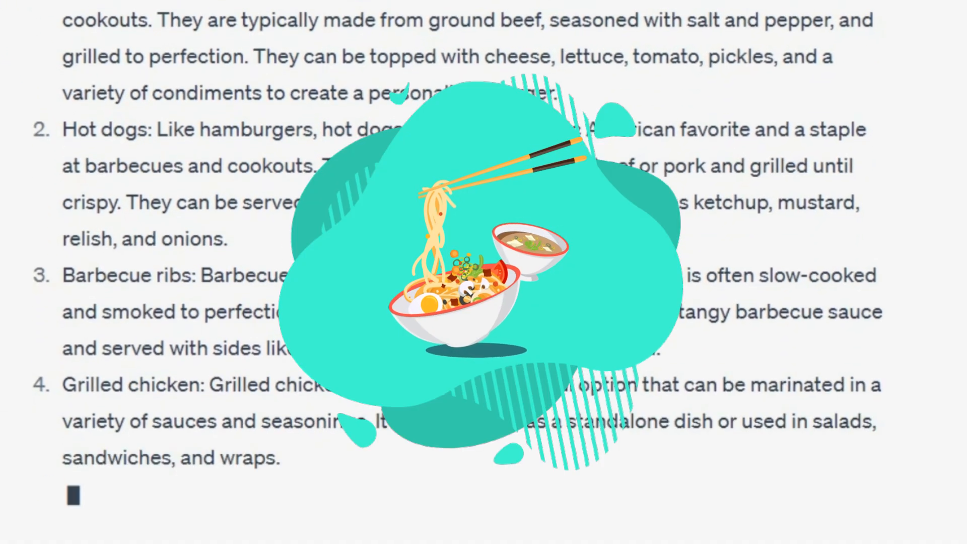
pyautogui.scroll(-3)
pyautogui.write('tell me a recipe for')
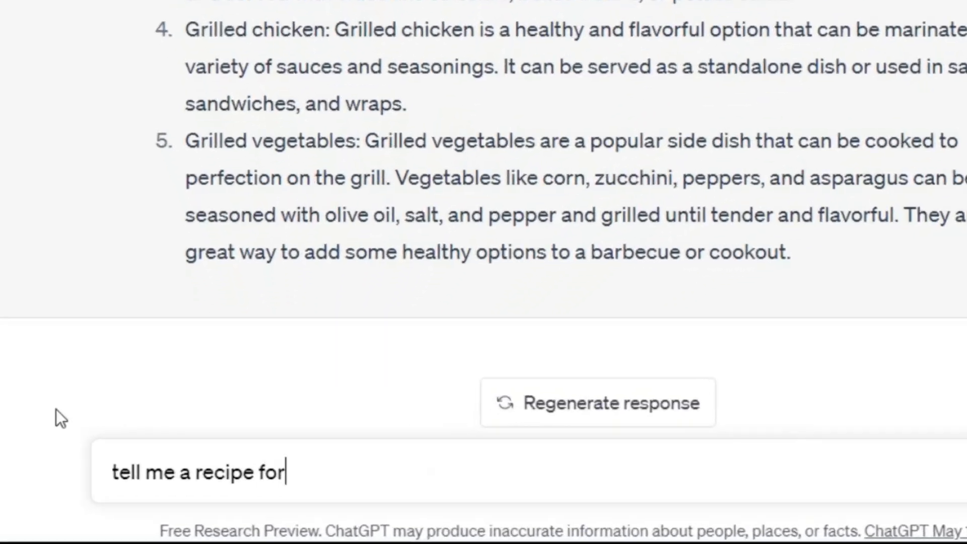
pyautogui.press('Return')
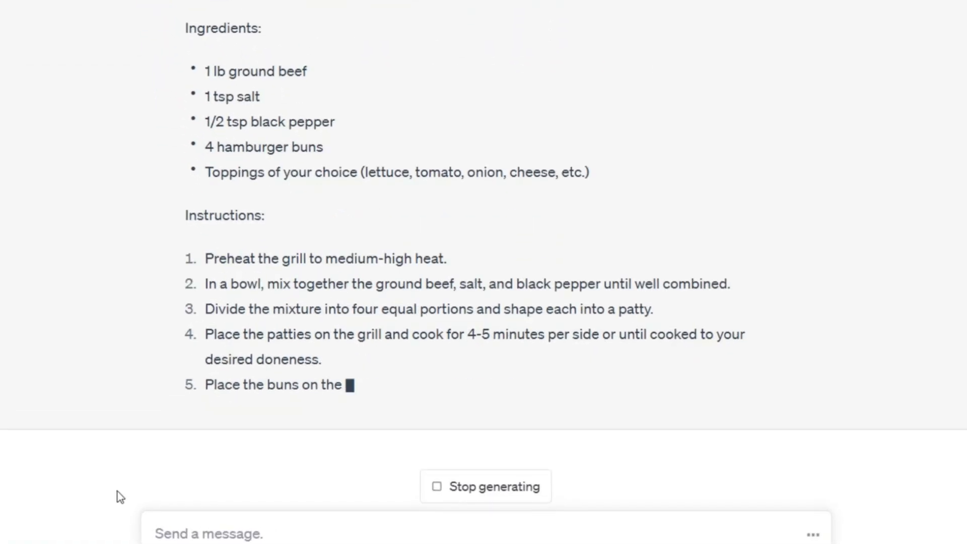
# Scroll through the recipes for burgers, hot dogs, ribs, chicken and vegetables.
pyautogui.scroll(-3)
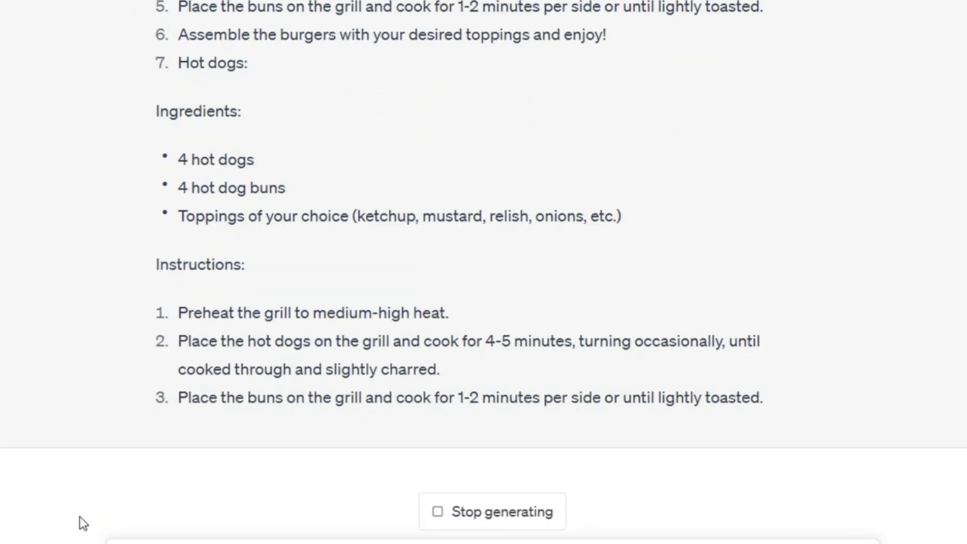
pyautogui.scroll(-3)
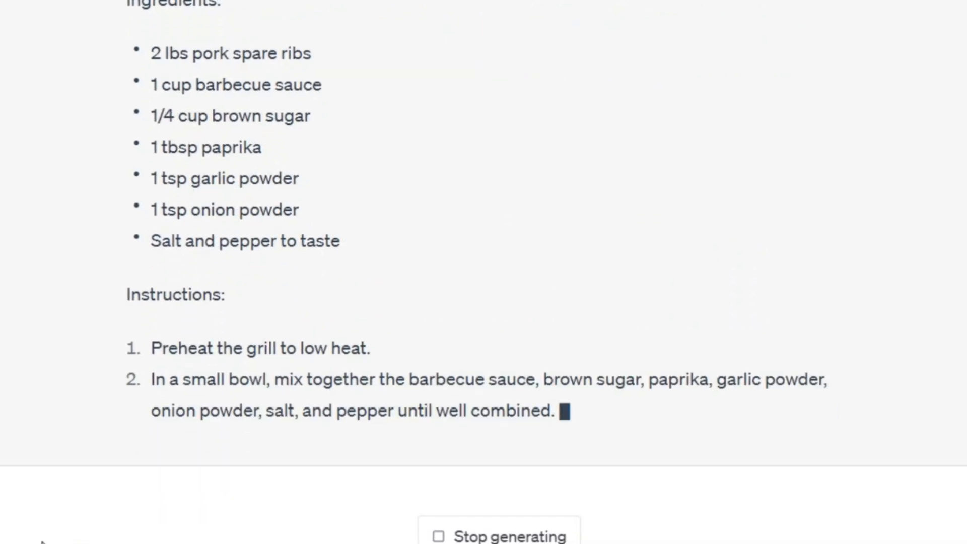
pyautogui.scroll(-3)
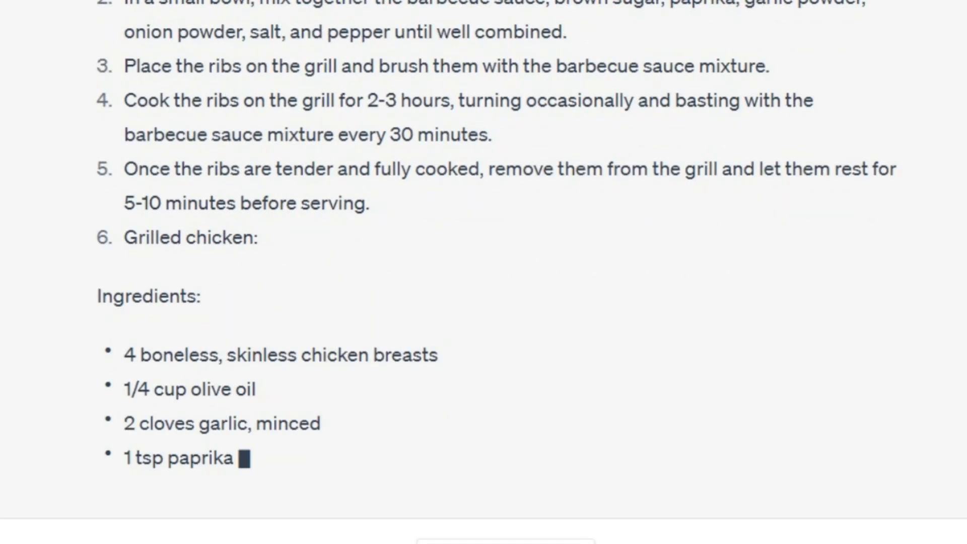
pyautogui.scroll(-3)
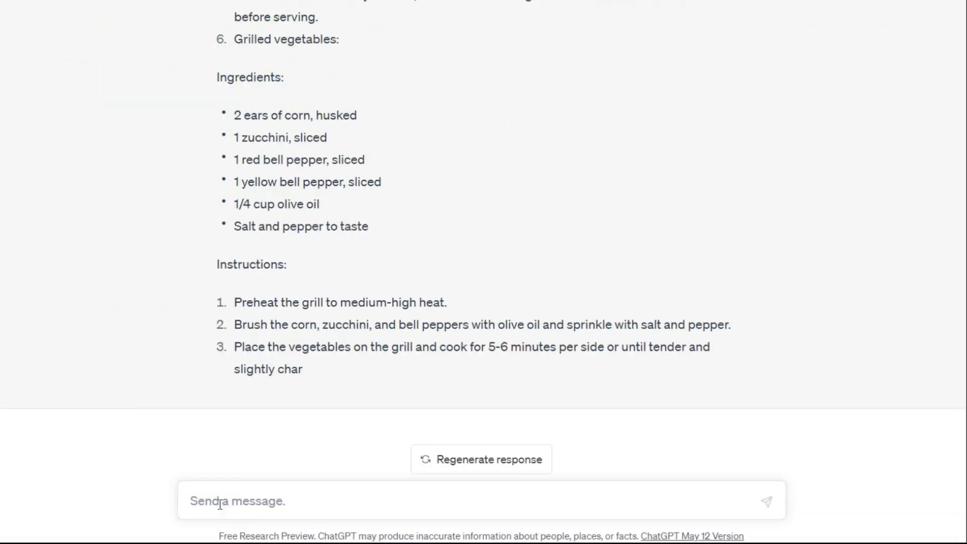
pyautogui.scroll(-3)
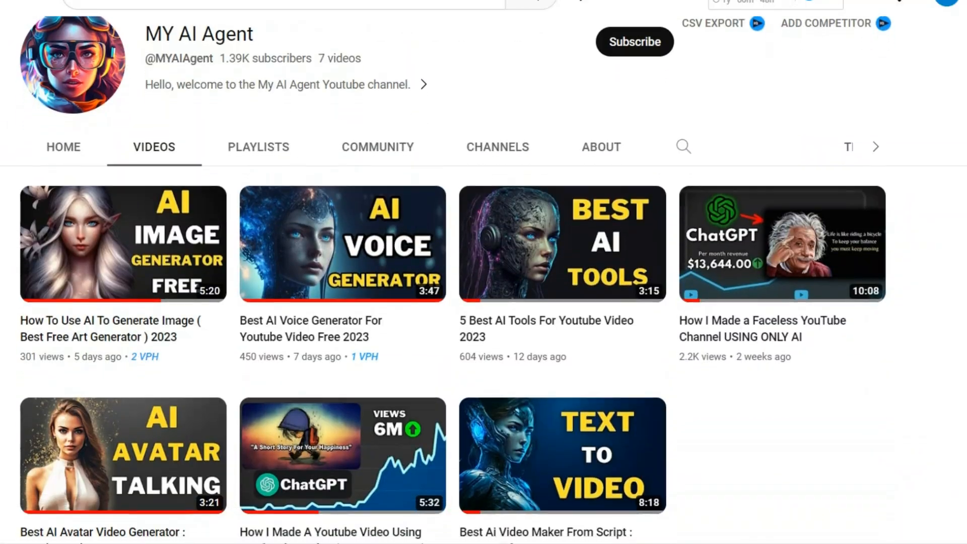
# Show the MY AI Agent channel's Videos list on YouTube.
pyautogui.click(123, 244)
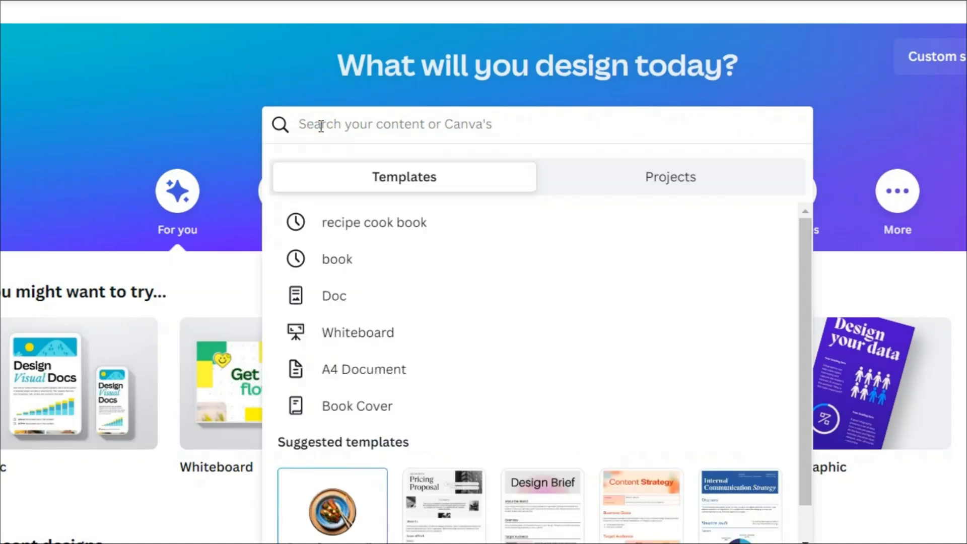
# Search Canva templates for 'cookbook recipe' and browse the results.
pyautogui.write('cookbook reci')
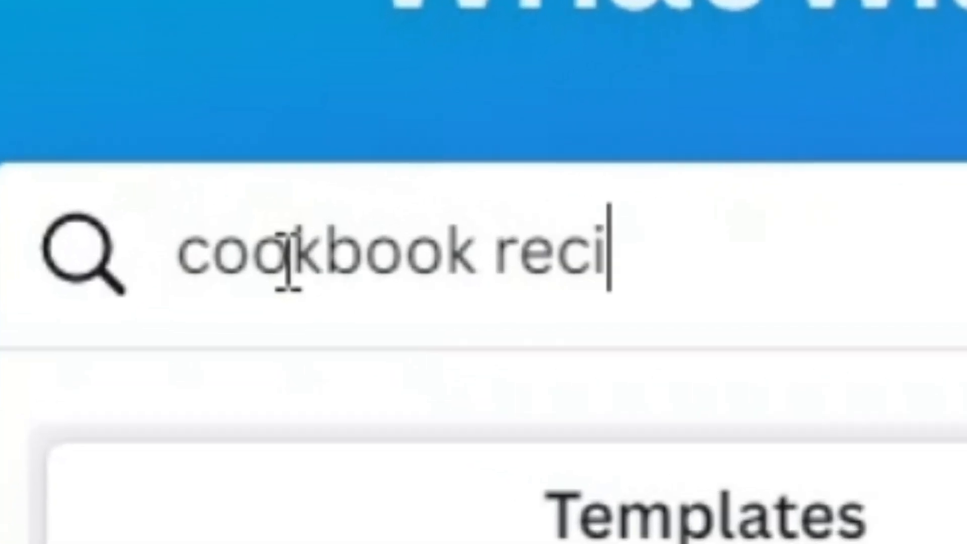
pyautogui.write('pe')
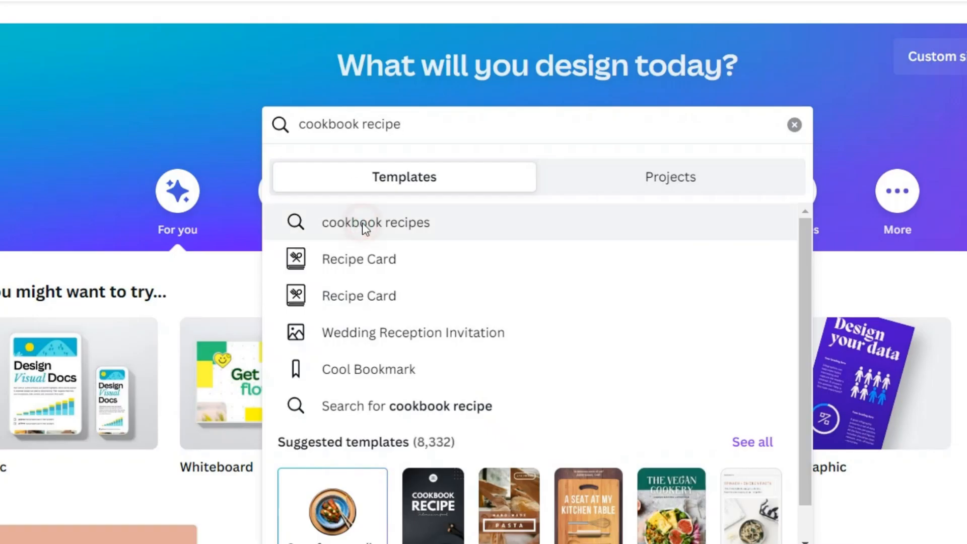
pyautogui.click(376, 223)
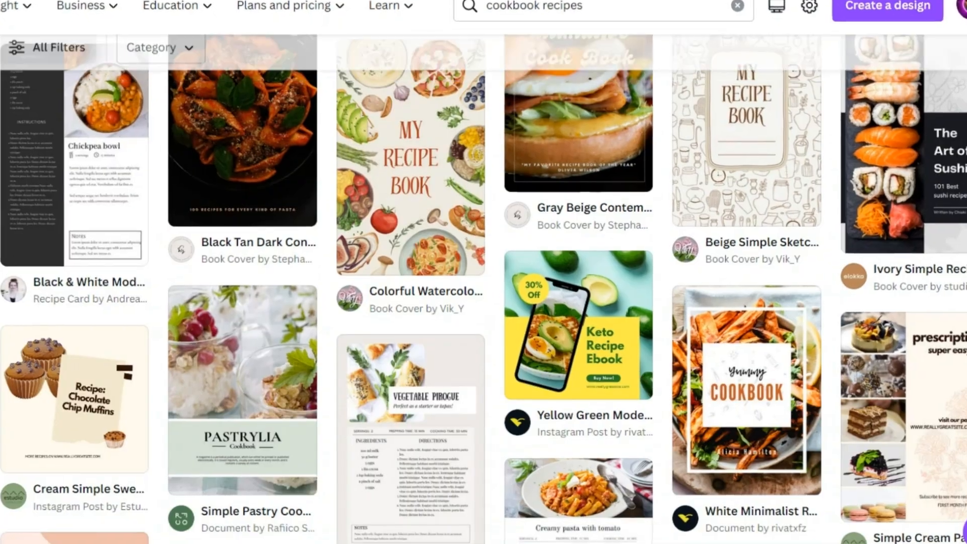
pyautogui.scroll(-3)
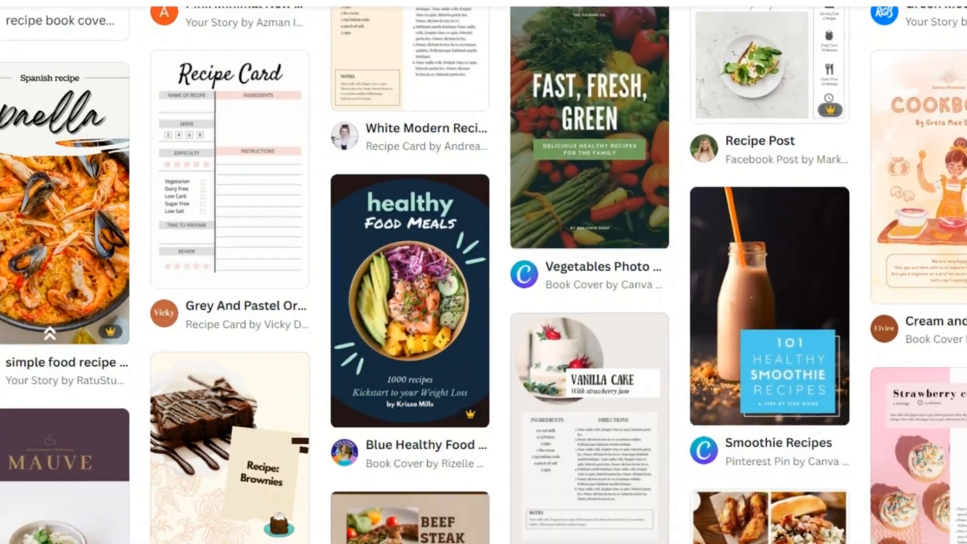
pyautogui.scroll(3)
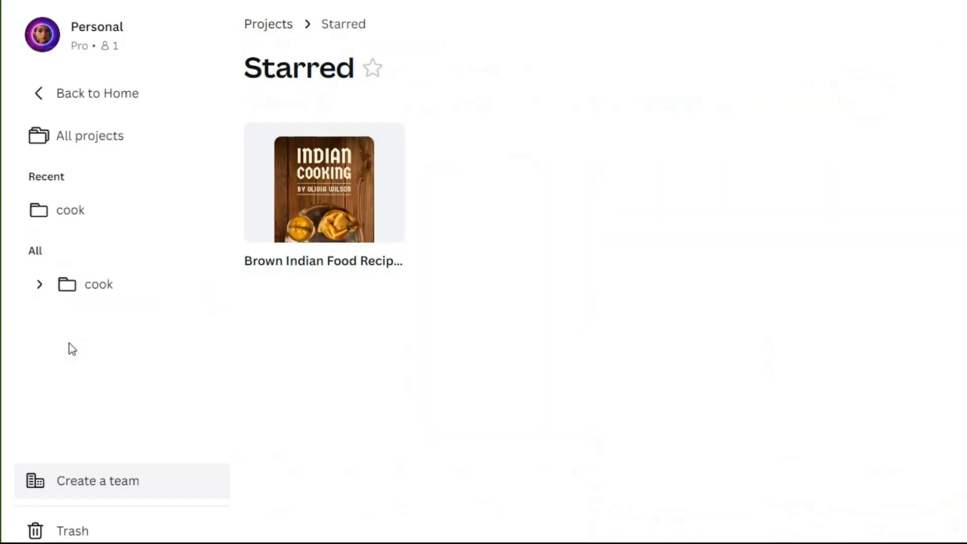
# Start a new design from the starred Indian Cooking cover template.
pyautogui.click(324, 183)
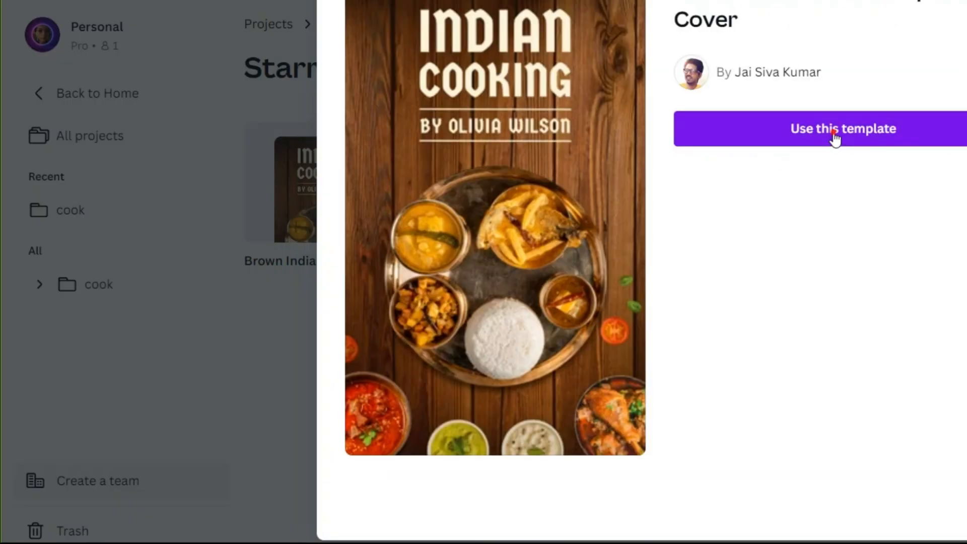
pyautogui.click(835, 129)
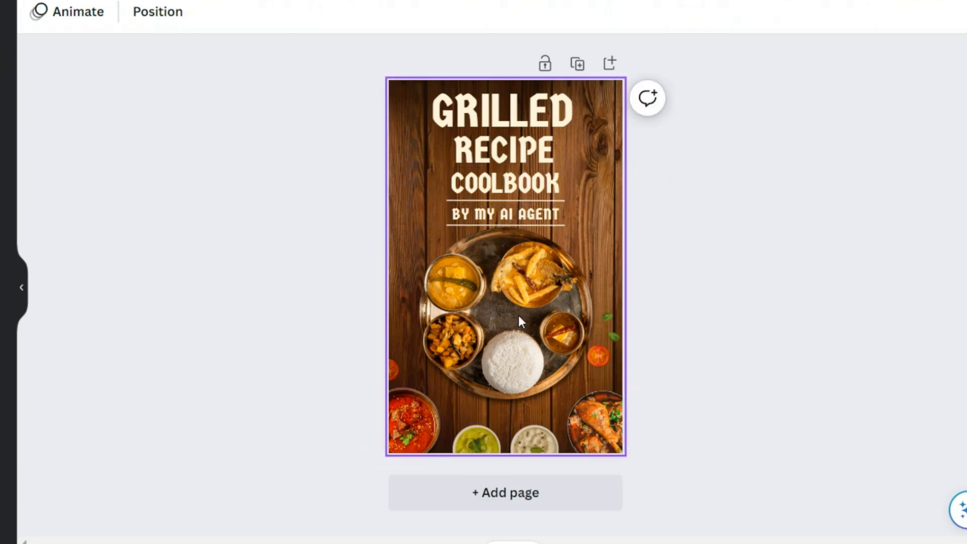
# Remove the food platter and leftover garnish from the cover, then join the AI image beta.
pyautogui.click(518, 320)
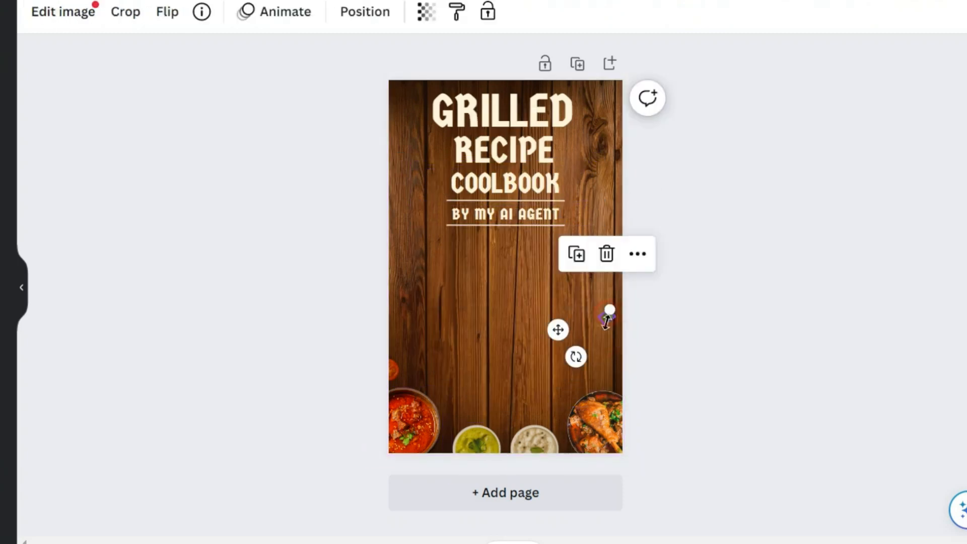
pyautogui.click(31, 83)
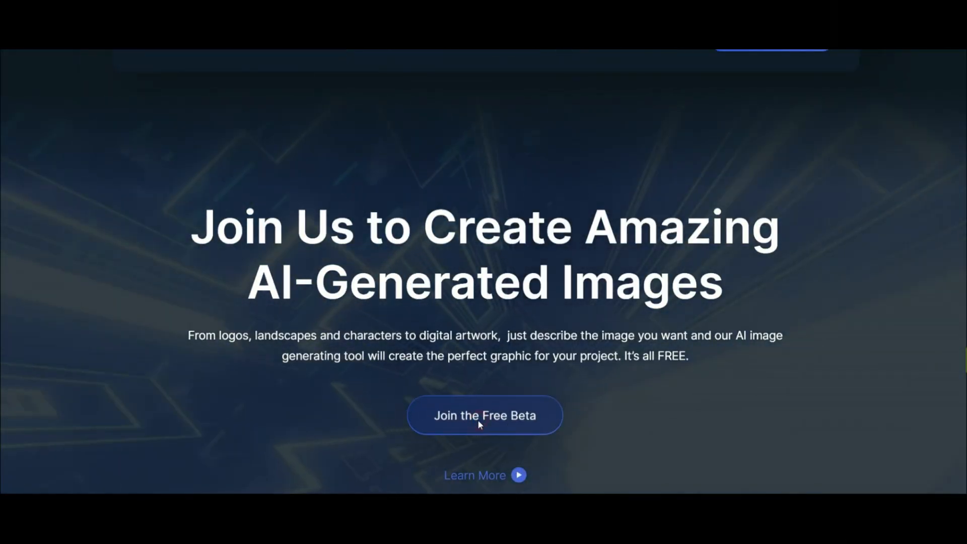
pyautogui.click(485, 415)
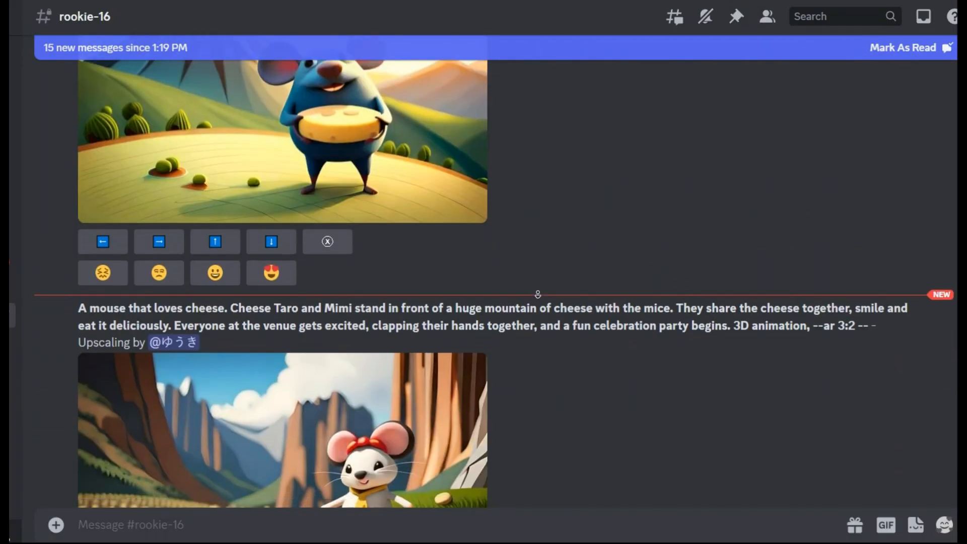
# Scroll the BlueWillow channel to the four grilled-steak-on-cedar-board results.
pyautogui.scroll(-3)
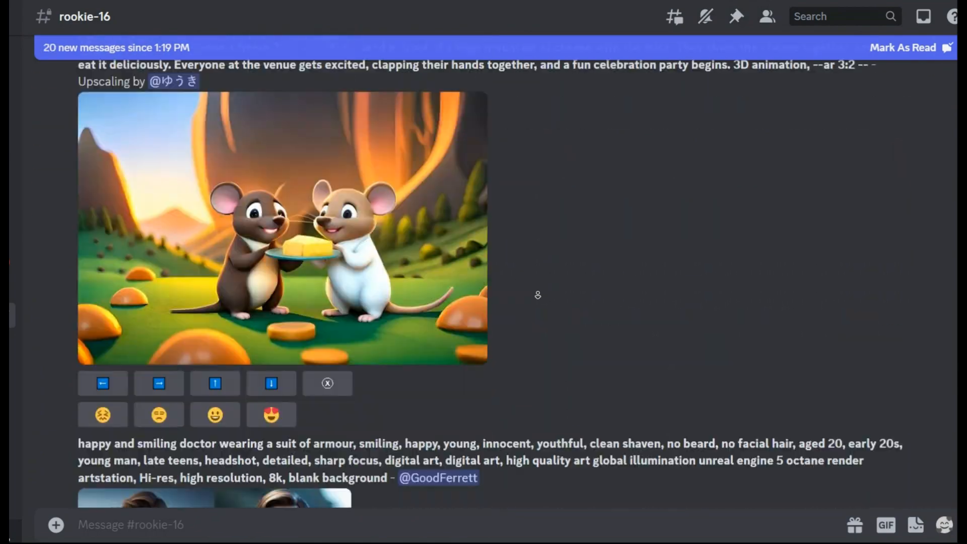
pyautogui.scroll(-3)
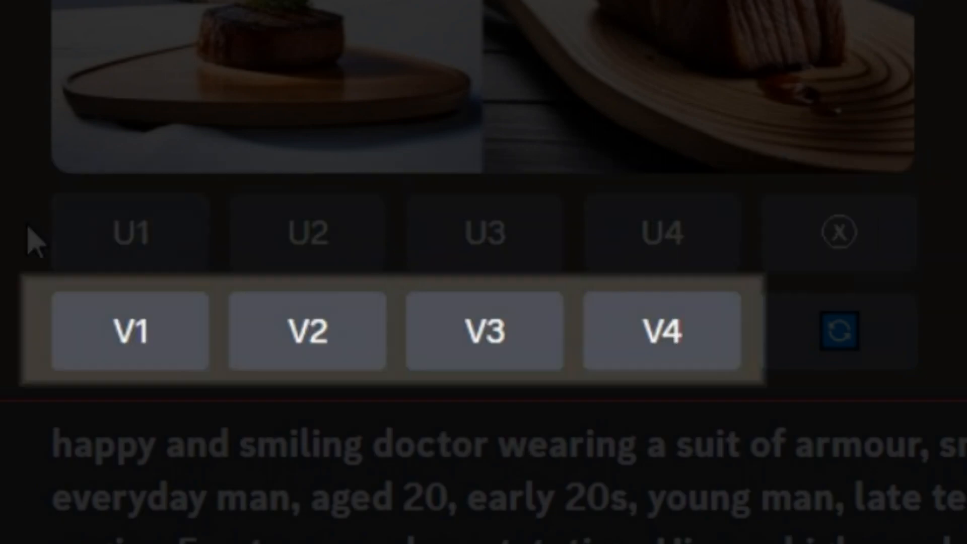
pyautogui.moveTo(52, 250)
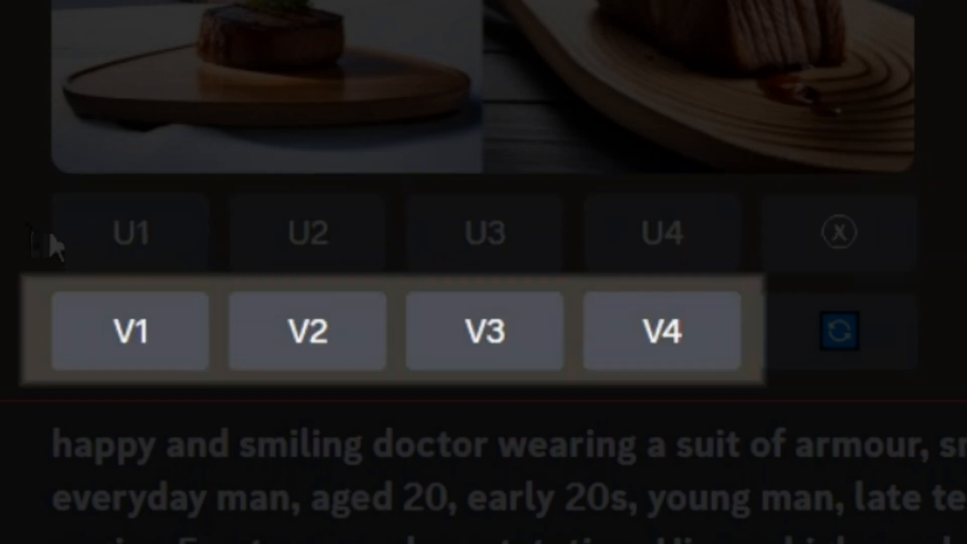
pyautogui.moveTo(132, 234)
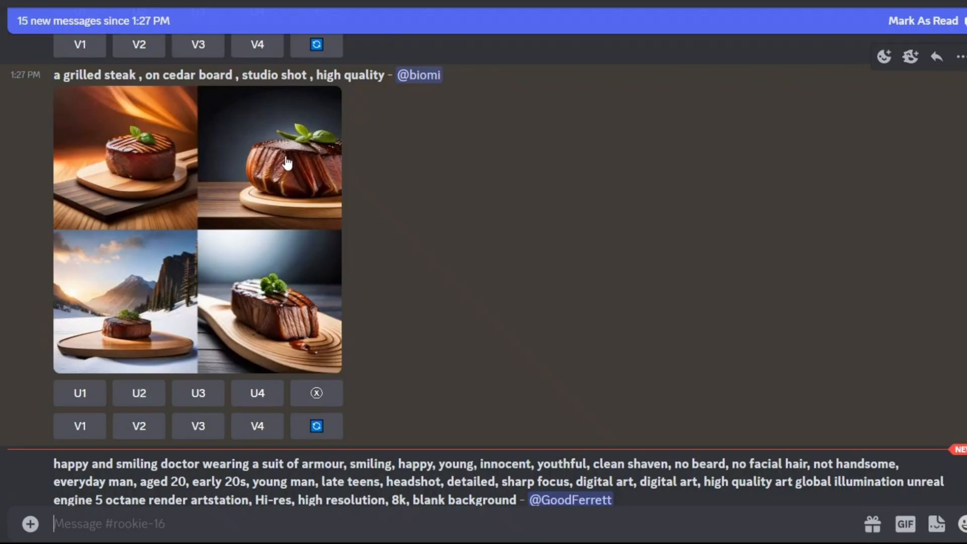
# Upscale the dark-background steak image (U2) and generate variations of it (V2).
pyautogui.click(138, 393)
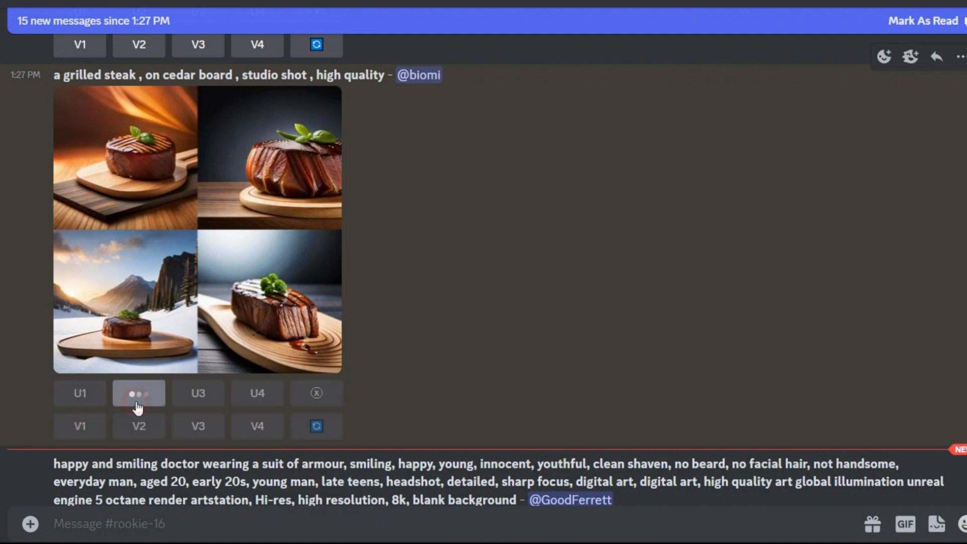
pyautogui.click(139, 393)
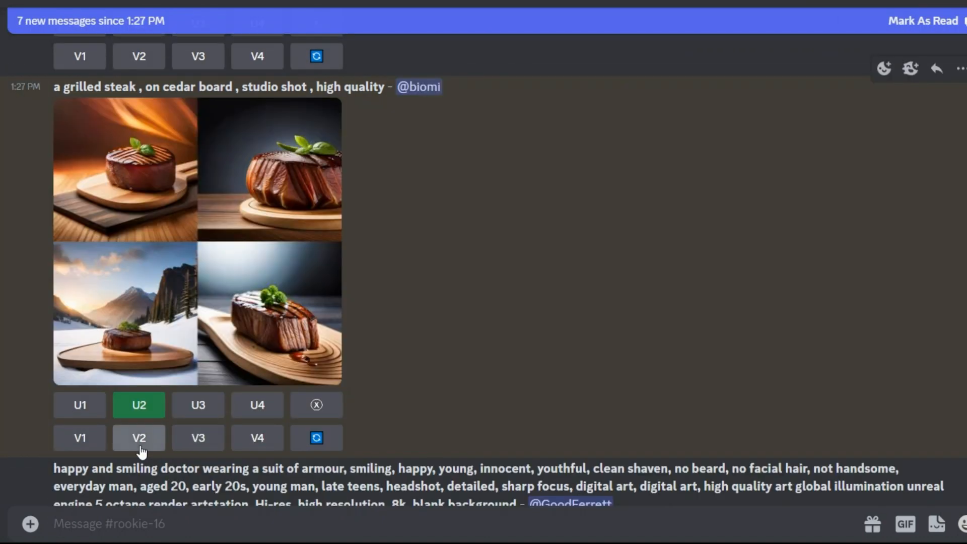
pyautogui.click(138, 438)
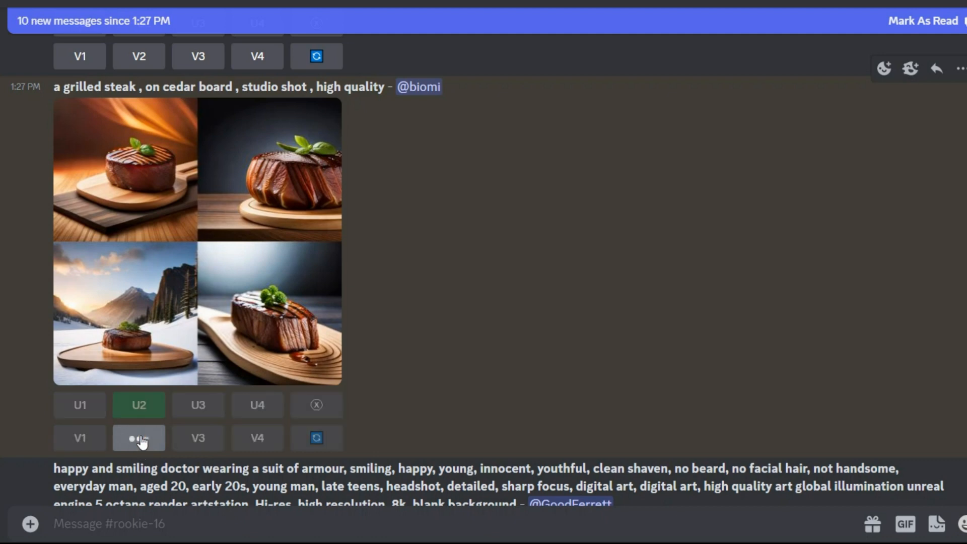
pyautogui.click(138, 437)
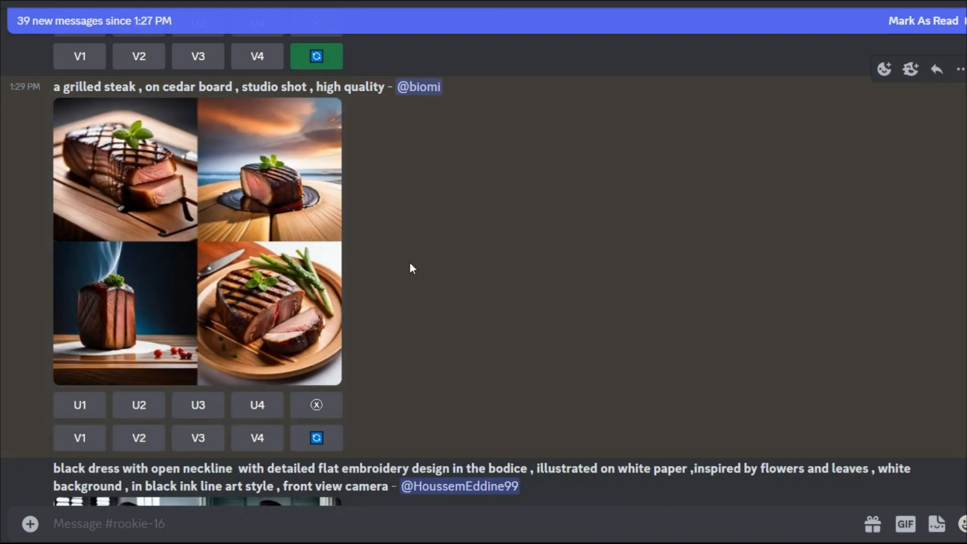
# Fetch the upscaled steak from Mentions and enlarge it on the cookbook cover.
pyautogui.click(198, 241)
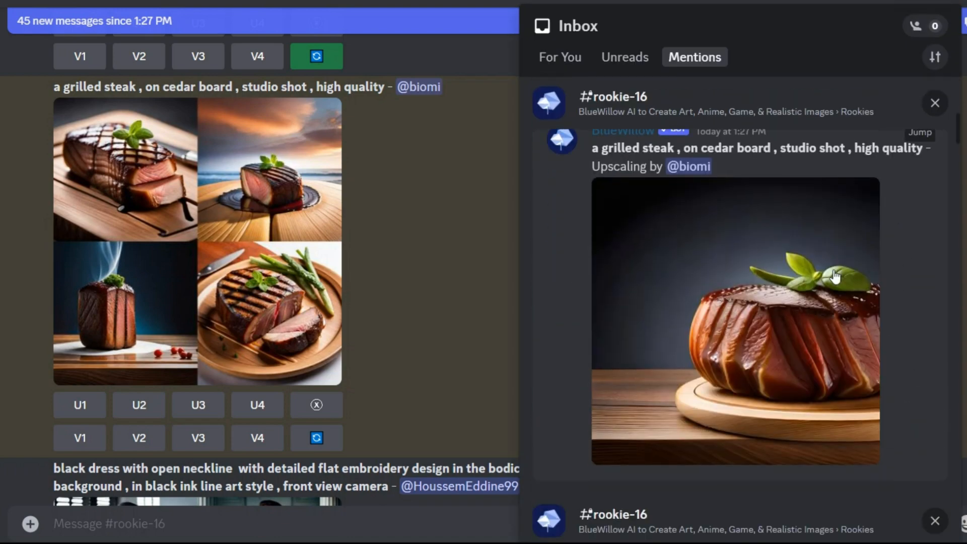
pyautogui.click(935, 102)
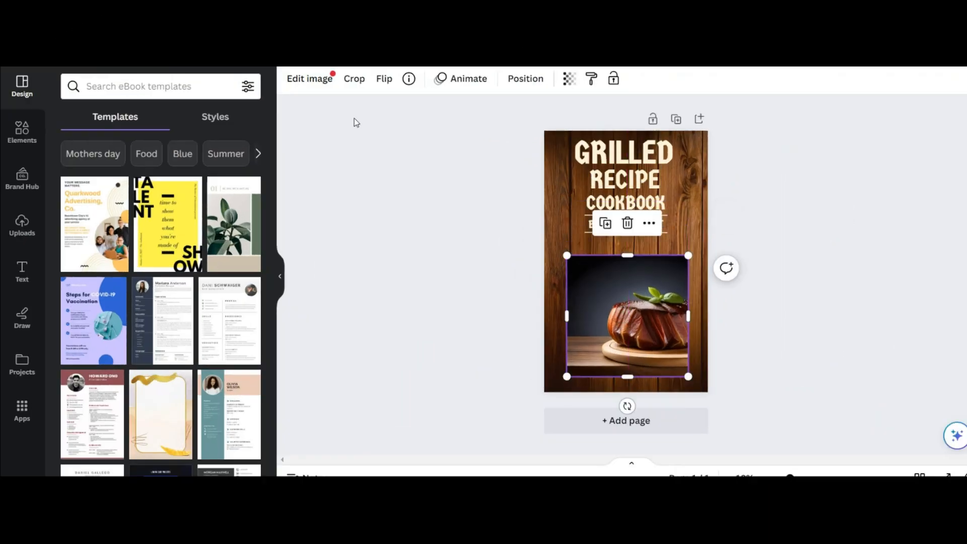
pyautogui.click(309, 79)
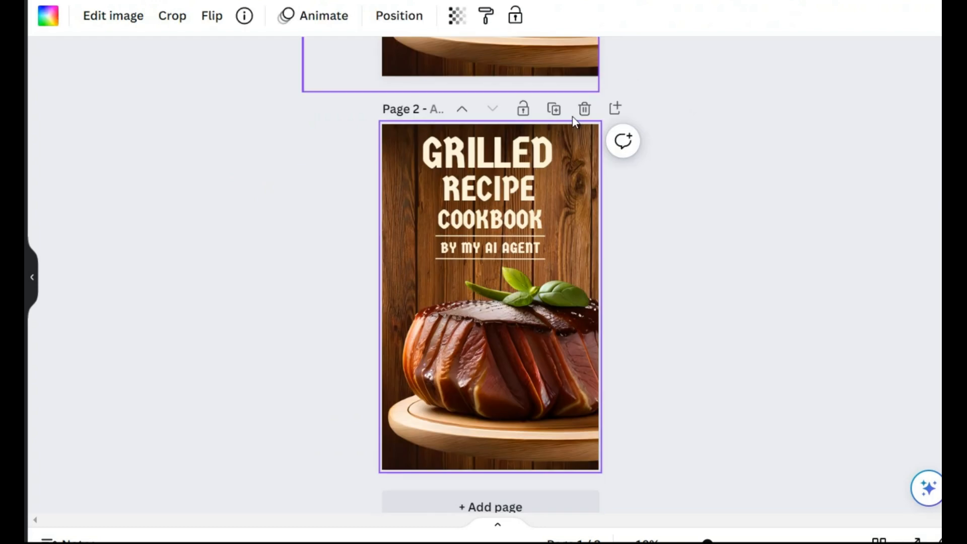
# Adjust page 2 elements to begin the steak recipe layout on the wood background.
pyautogui.click(488, 188)
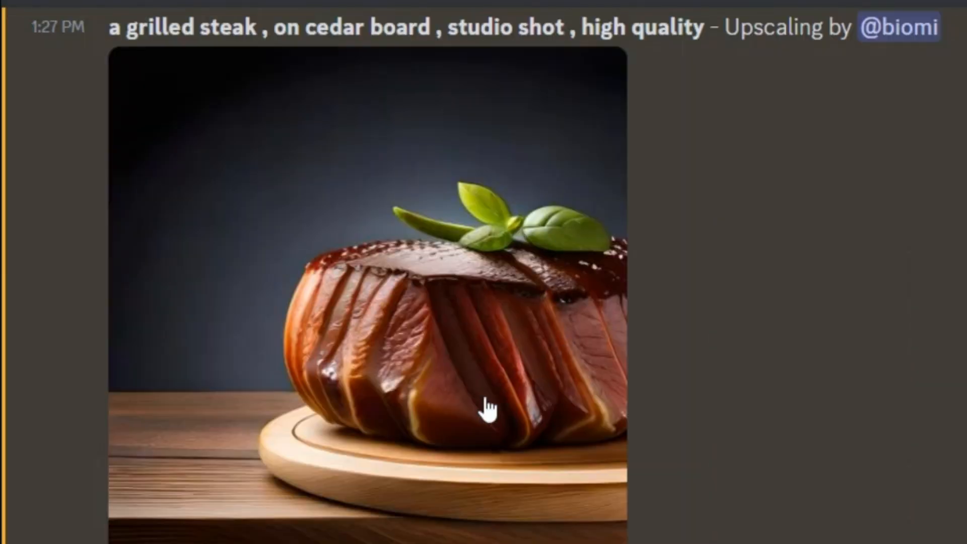
# Generate a grilled burger on cedar board via /imagine and upscale the fourth image.
pyautogui.scroll(3)
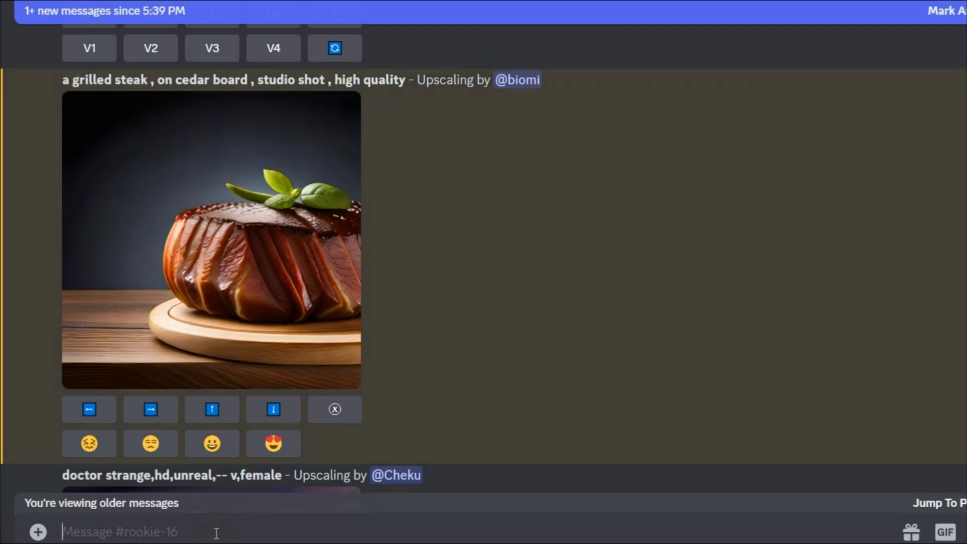
pyautogui.write('/imagine')
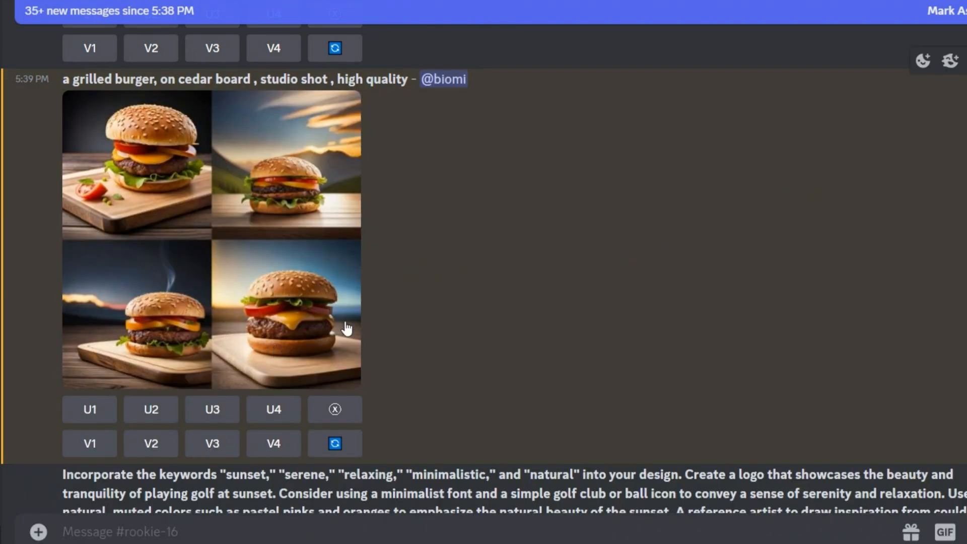
pyautogui.click(273, 409)
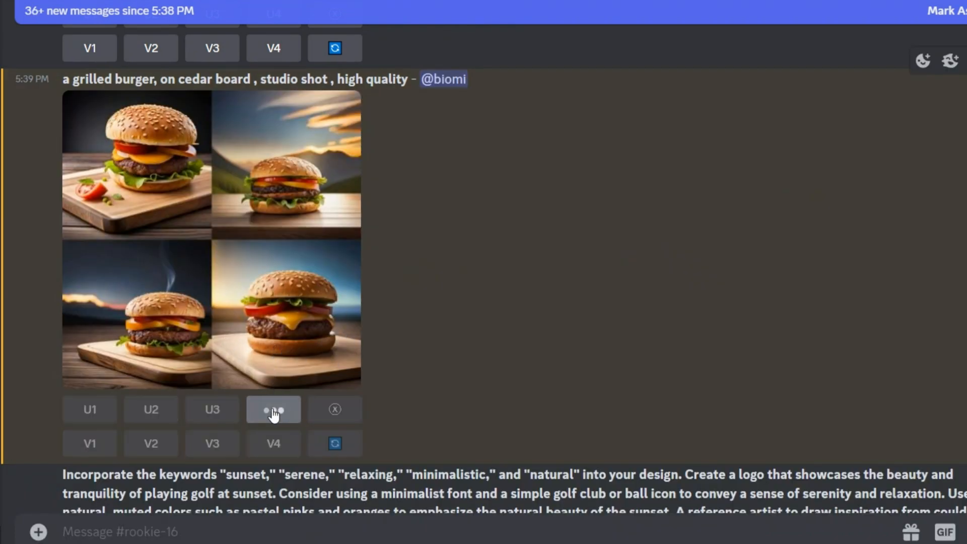
pyautogui.scroll(-3)
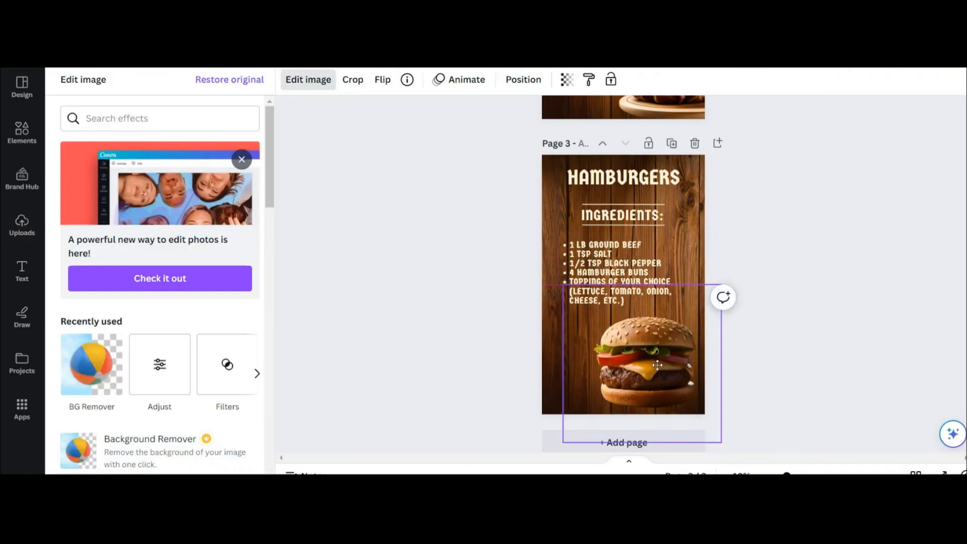
# Place the burger photo on the hamburger ingredients and instructions pages.
pyautogui.click(22, 226)
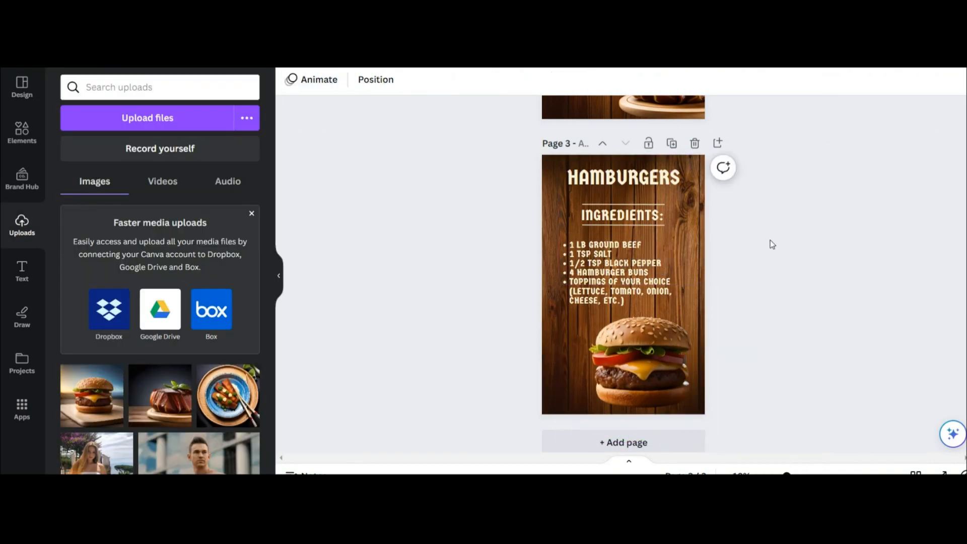
pyautogui.moveTo(671, 143)
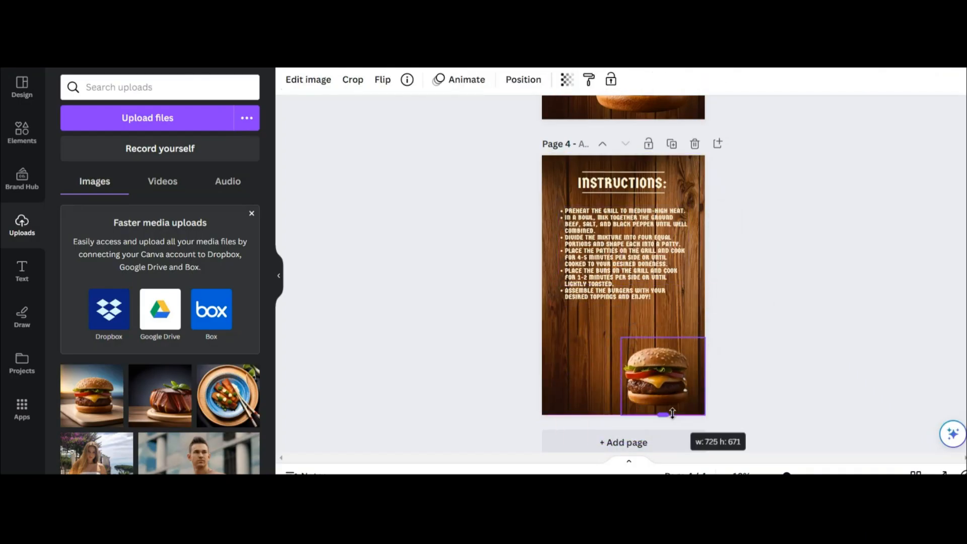
pyautogui.scroll(3)
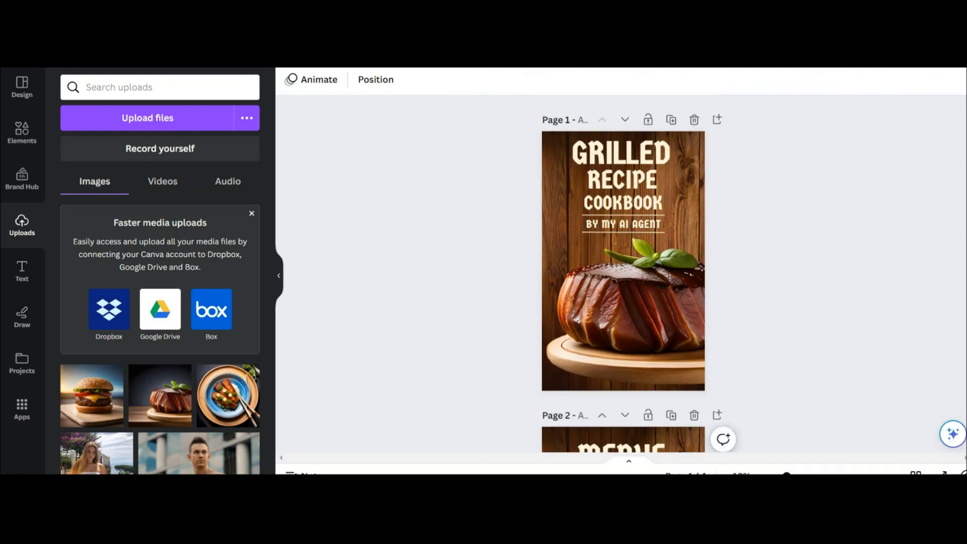
pyautogui.scroll(-3)
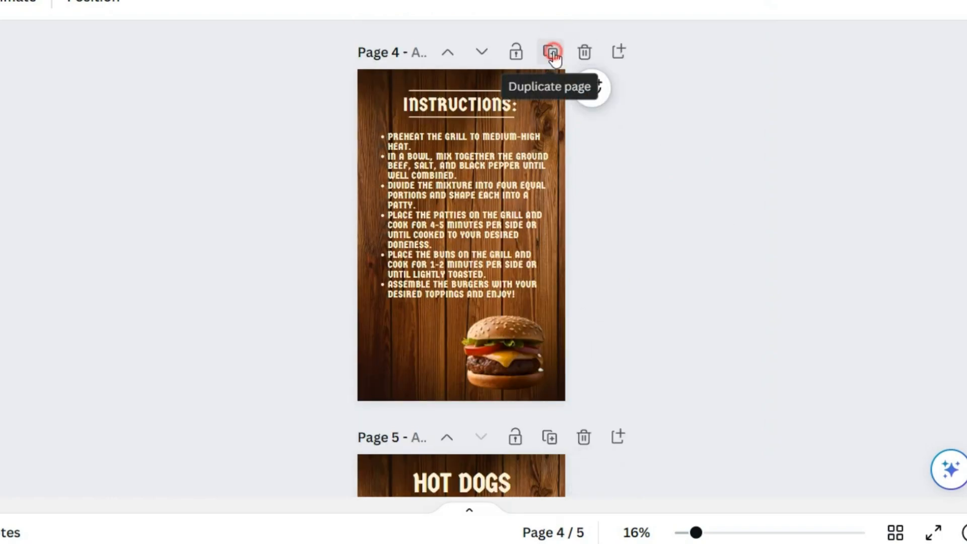
# Duplicate the instructions page into a Hot Dogs page and copy the hot dog recipe text.
pyautogui.click(550, 52)
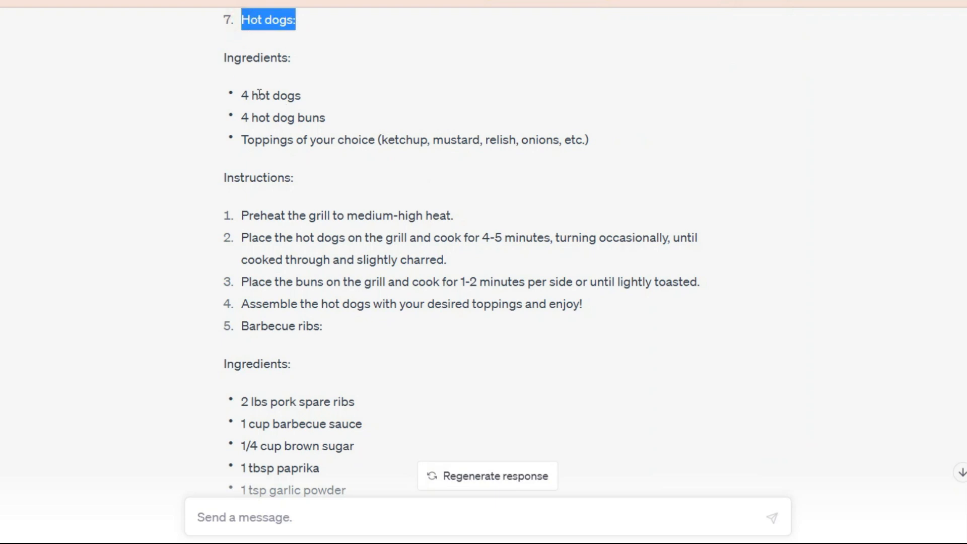
pyautogui.click(249, 215)
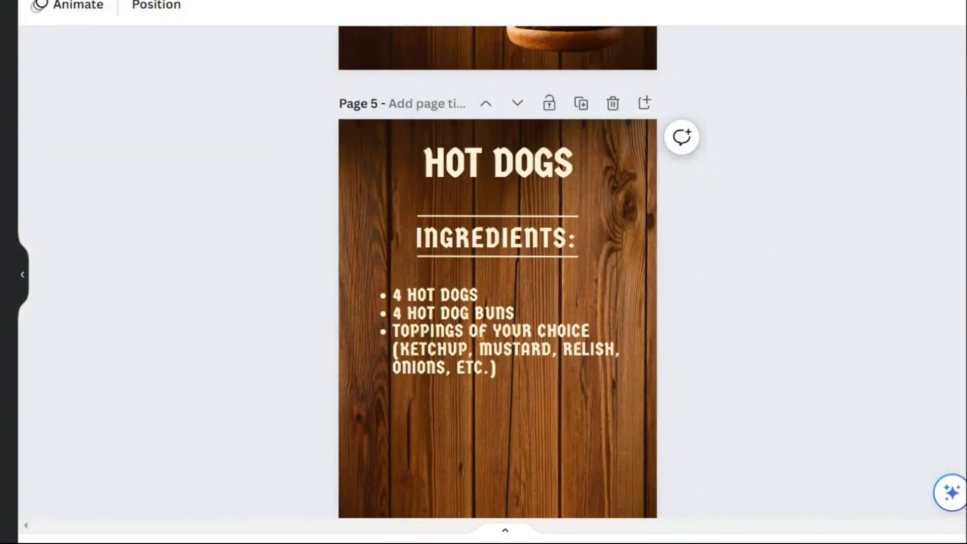
pyautogui.scroll(-3)
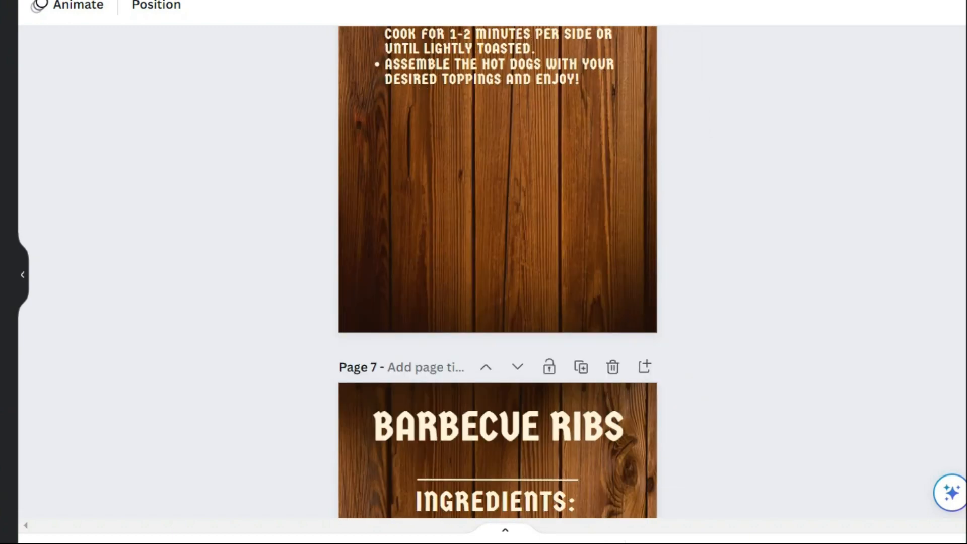
pyautogui.scroll(-3)
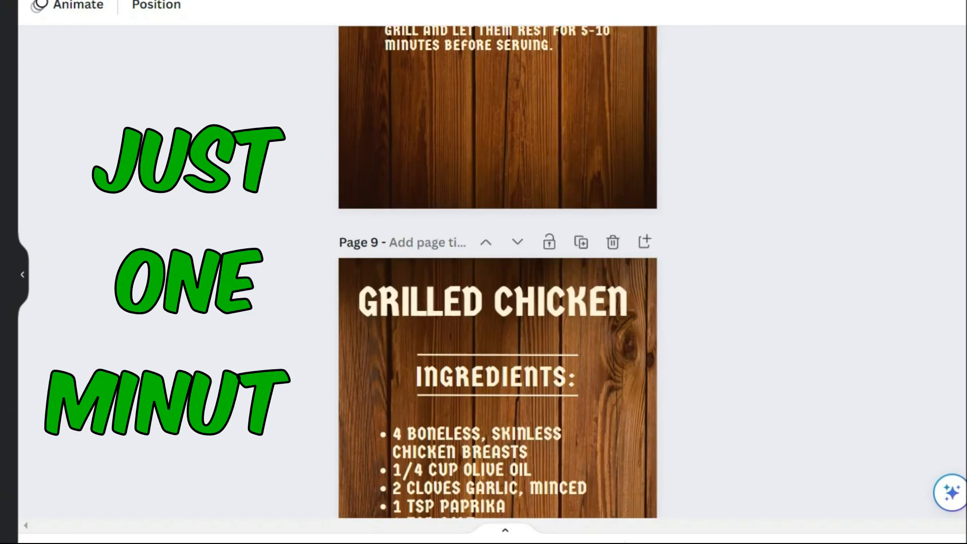
pyautogui.scroll(-3)
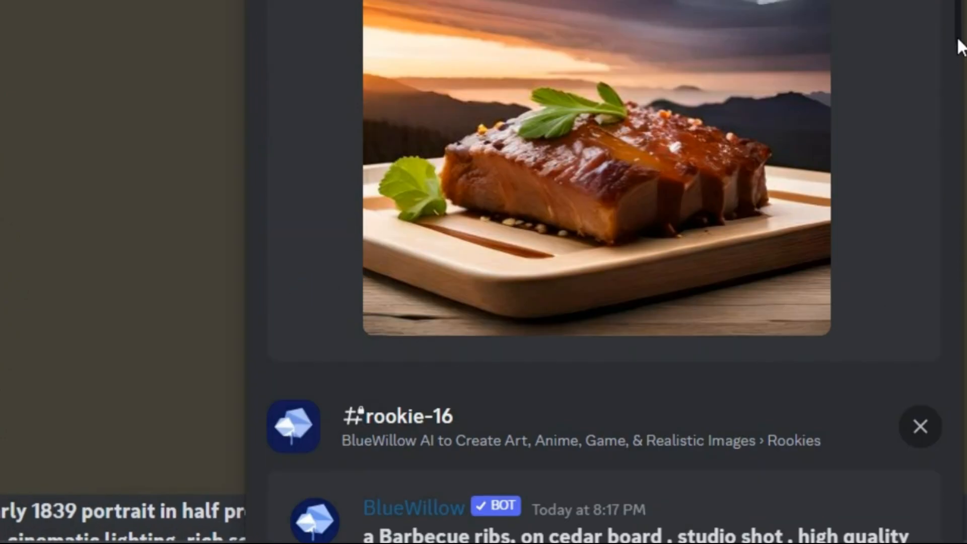
pyautogui.scroll(-3)
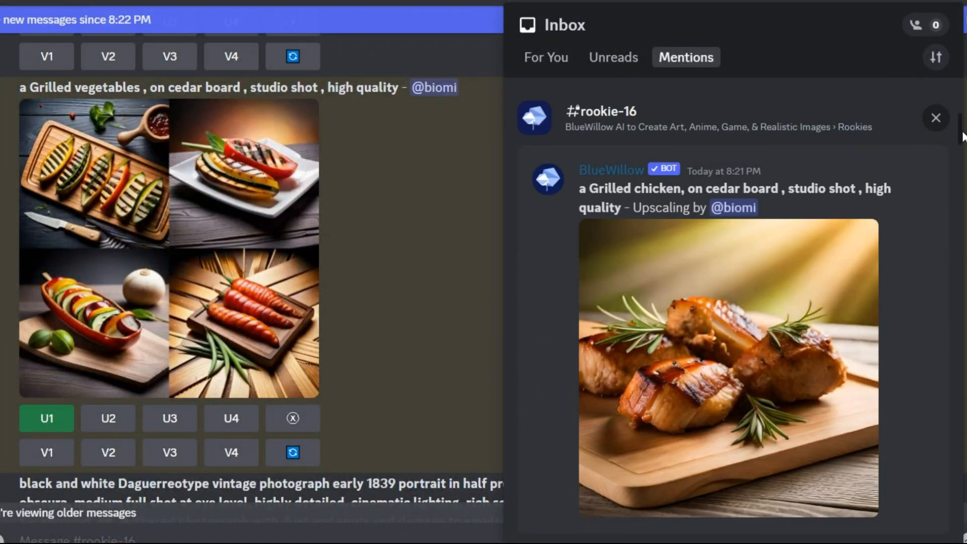
pyautogui.scroll(-3)
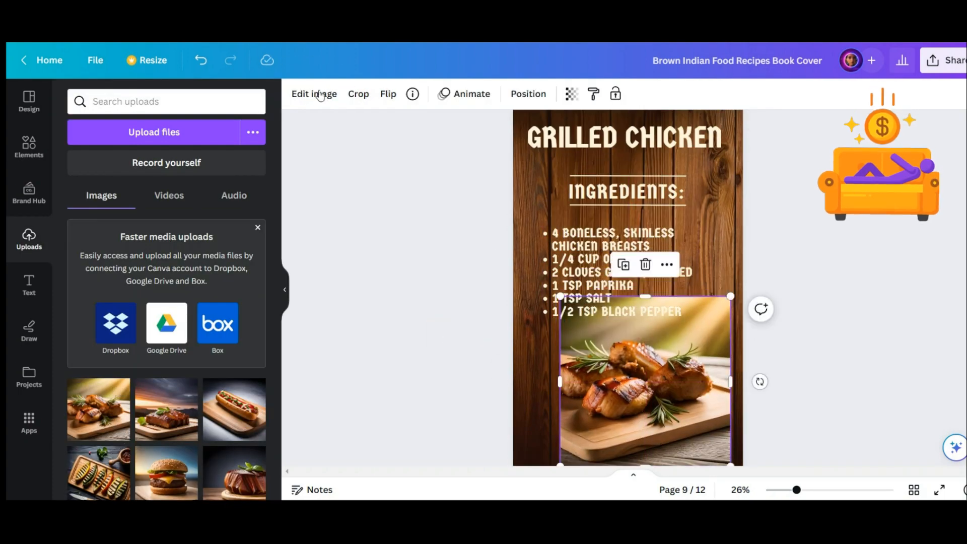
# Remove the backgrounds from the chicken and vegetable photos with Background Remover.
pyautogui.click(313, 94)
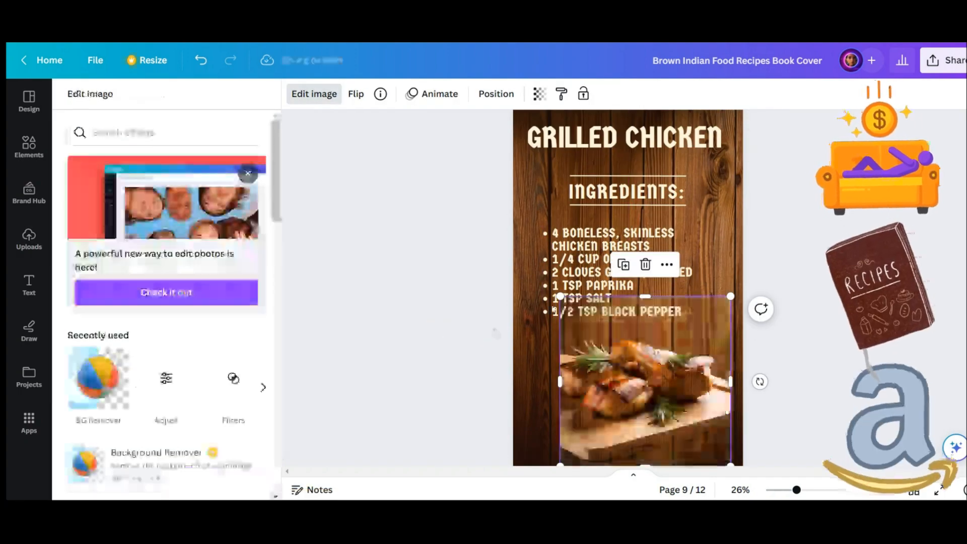
pyautogui.click(29, 239)
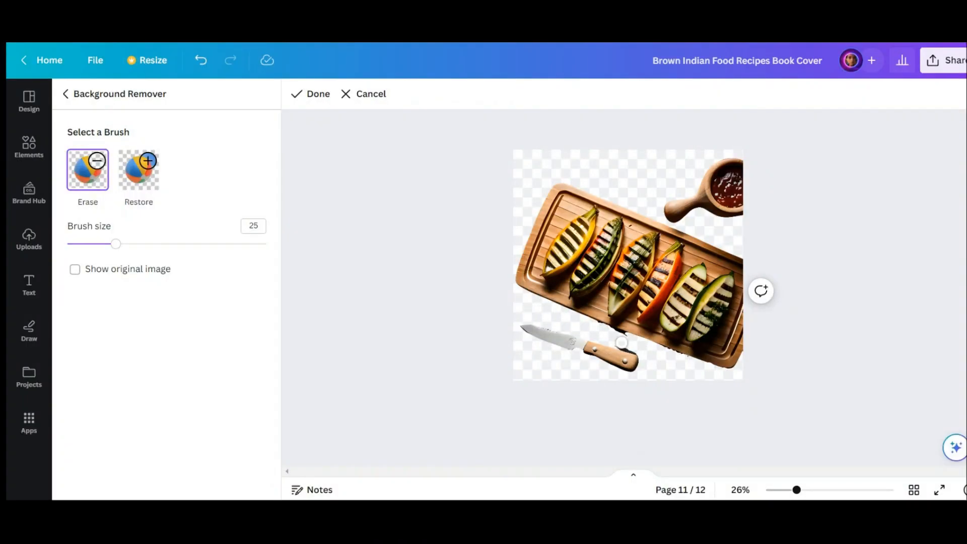
pyautogui.click(310, 94)
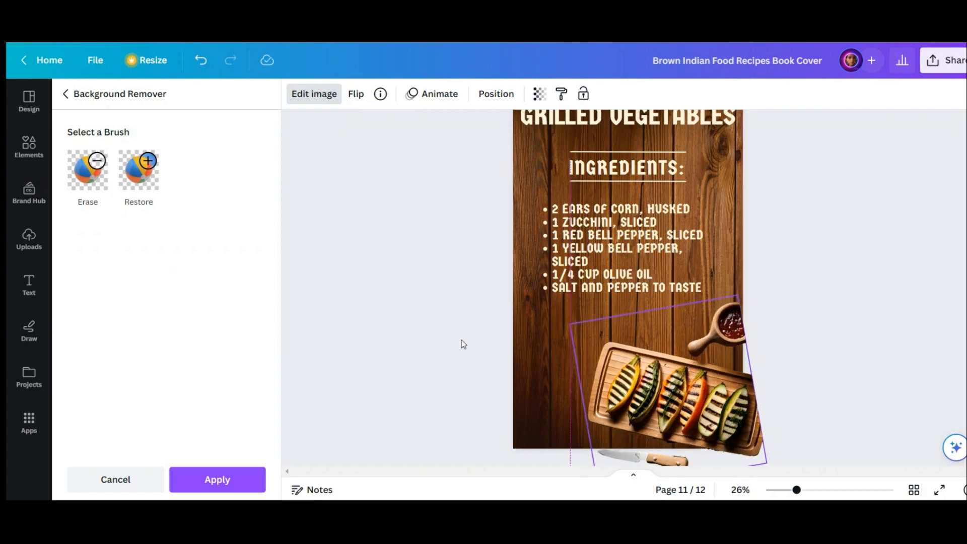
pyautogui.click(28, 239)
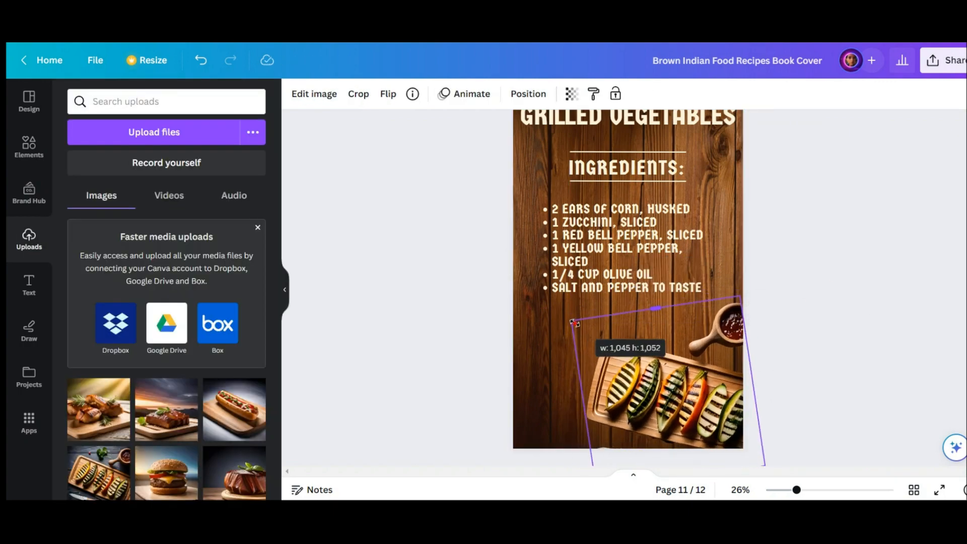
# Add the hot dog photo, then download all 12 pages as a PDF Standard.
pyautogui.click(915, 489)
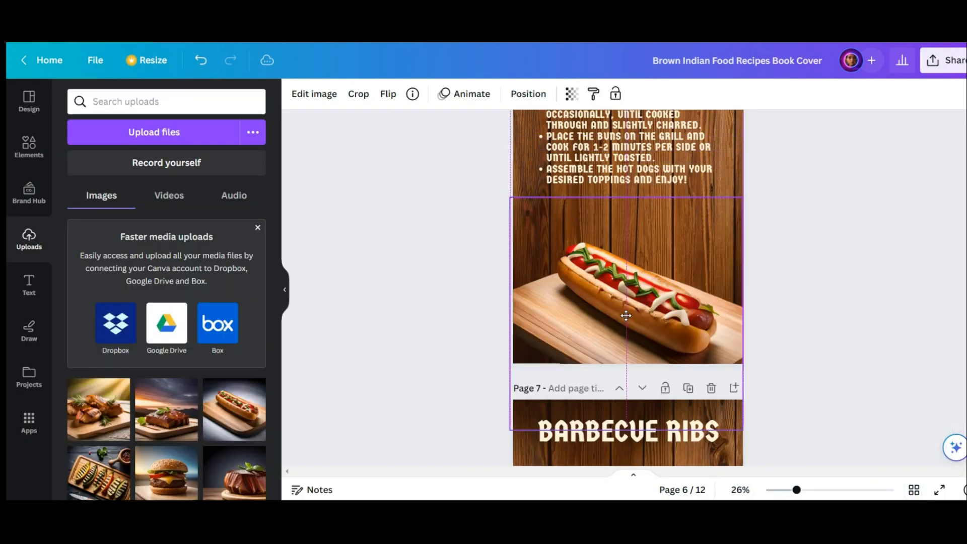
pyautogui.click(914, 489)
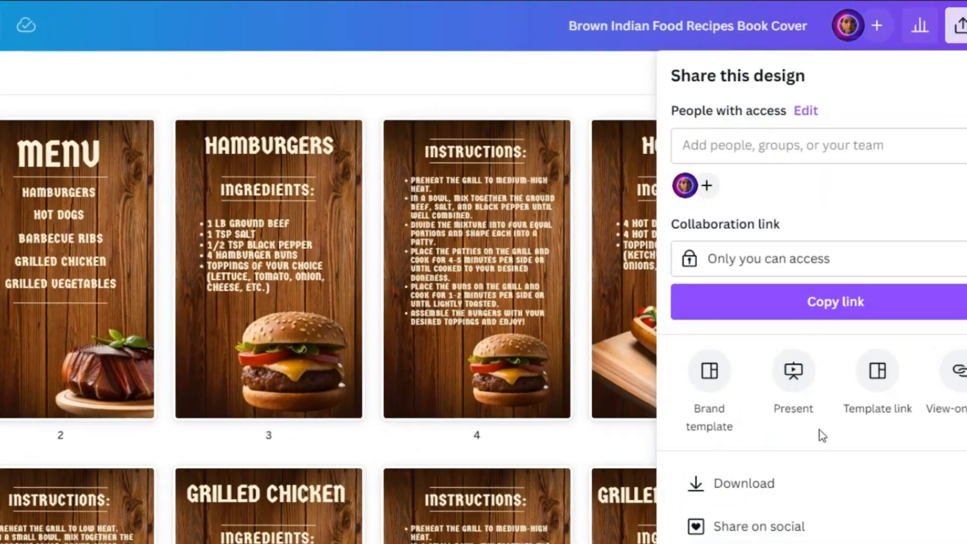
pyautogui.click(742, 483)
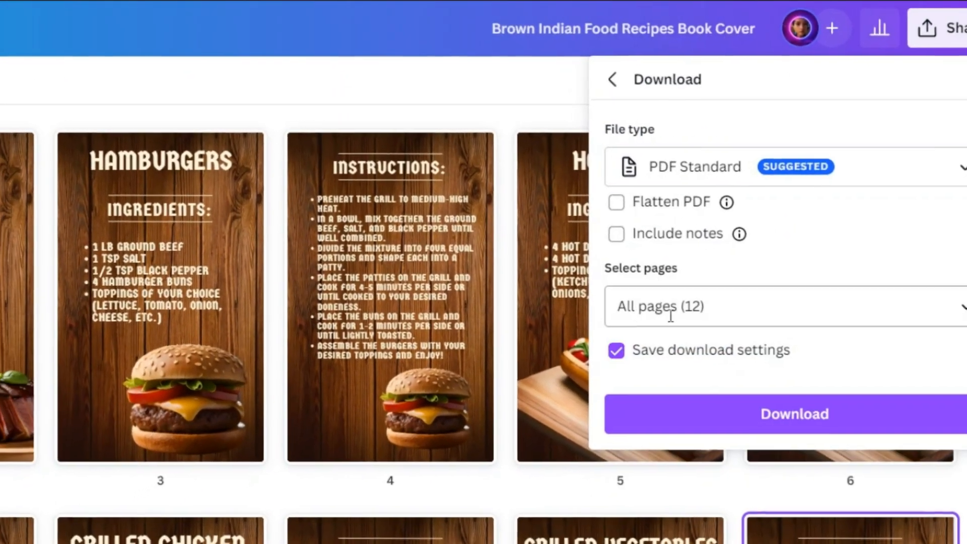
pyautogui.click(794, 415)
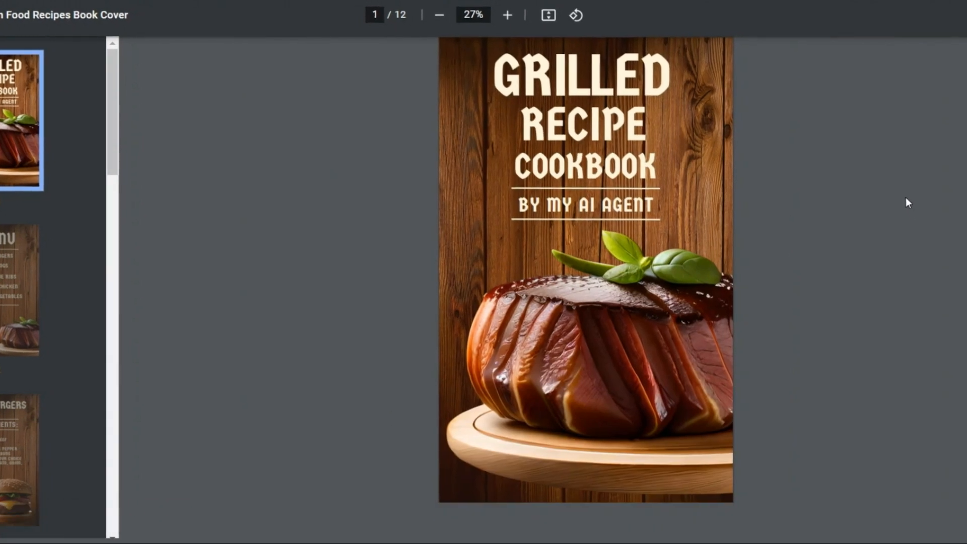
pyautogui.scroll(-3)
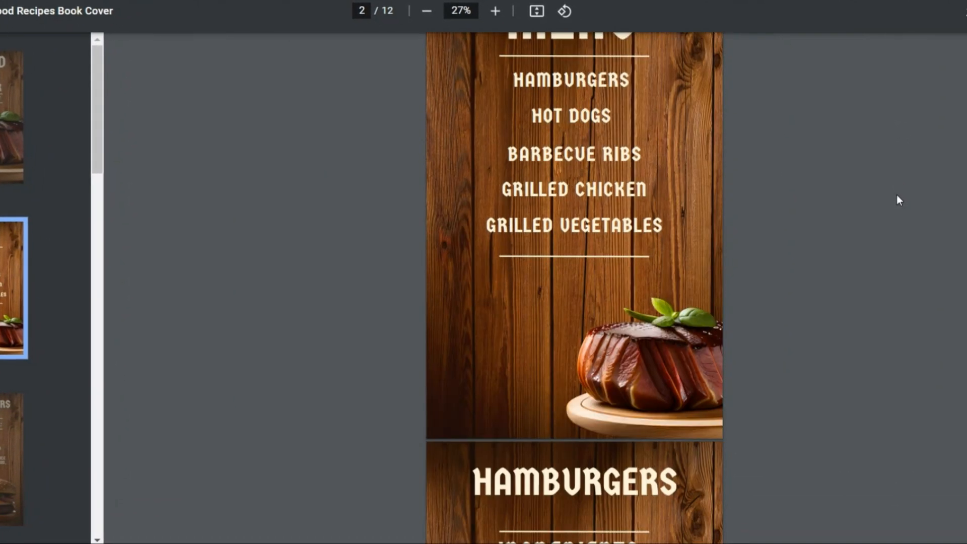
pyautogui.scroll(-3)
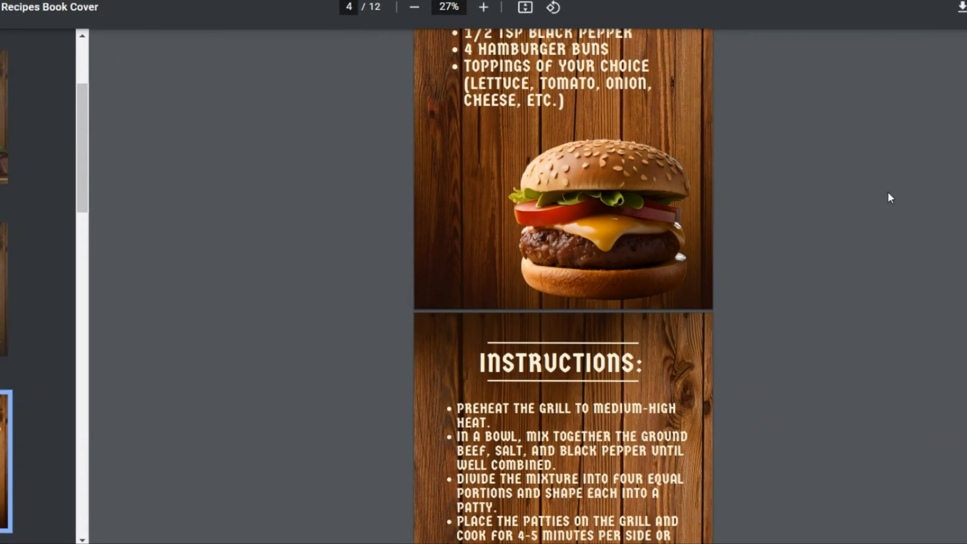
pyautogui.scroll(-3)
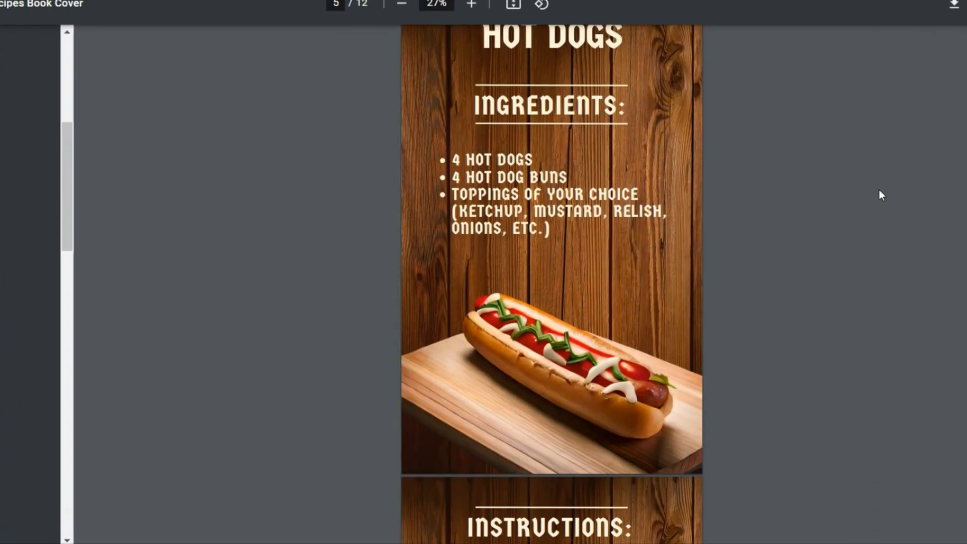
pyautogui.scroll(-3)
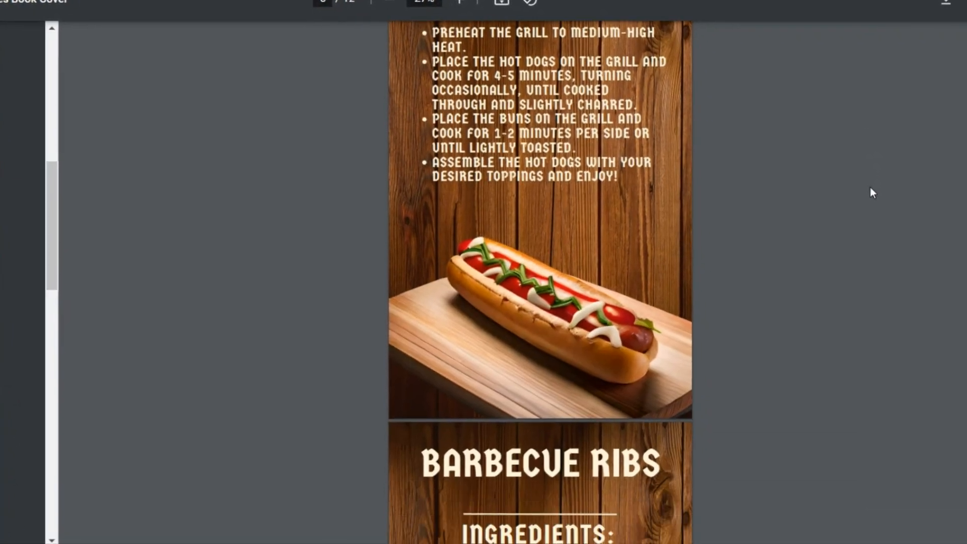
pyautogui.scroll(-3)
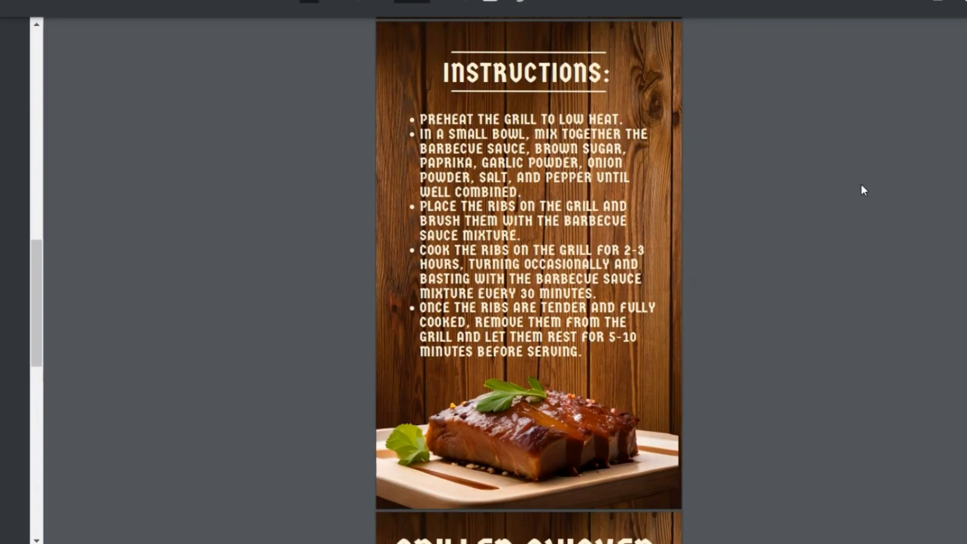
pyautogui.scroll(-3)
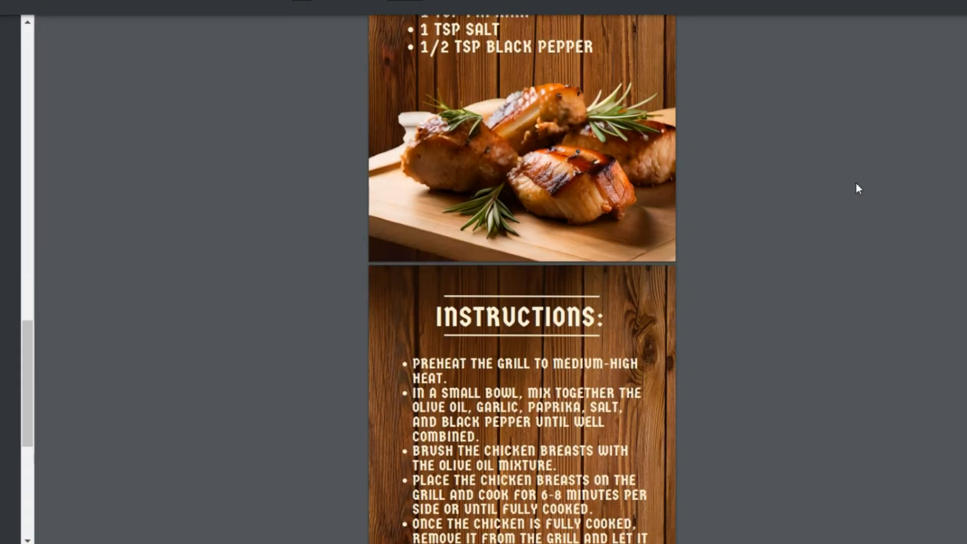
pyautogui.scroll(-3)
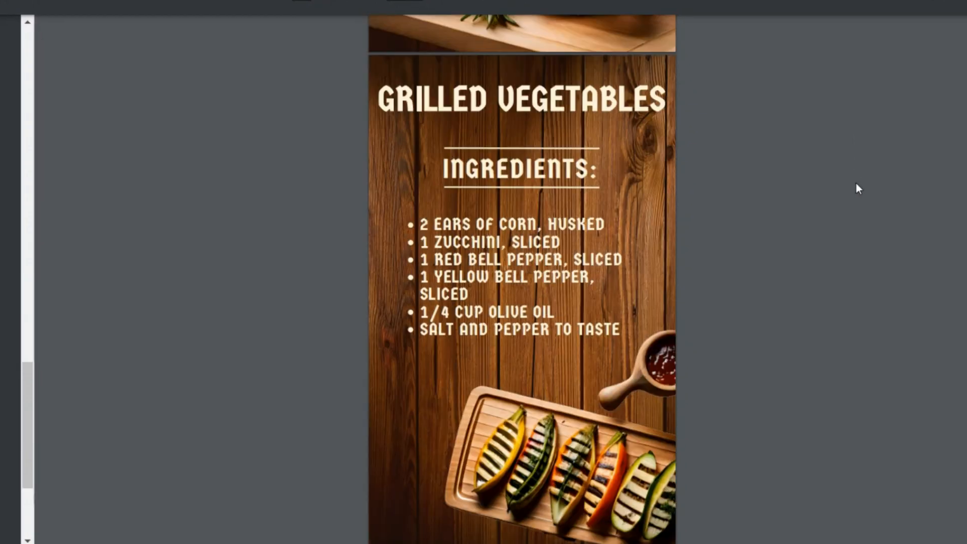